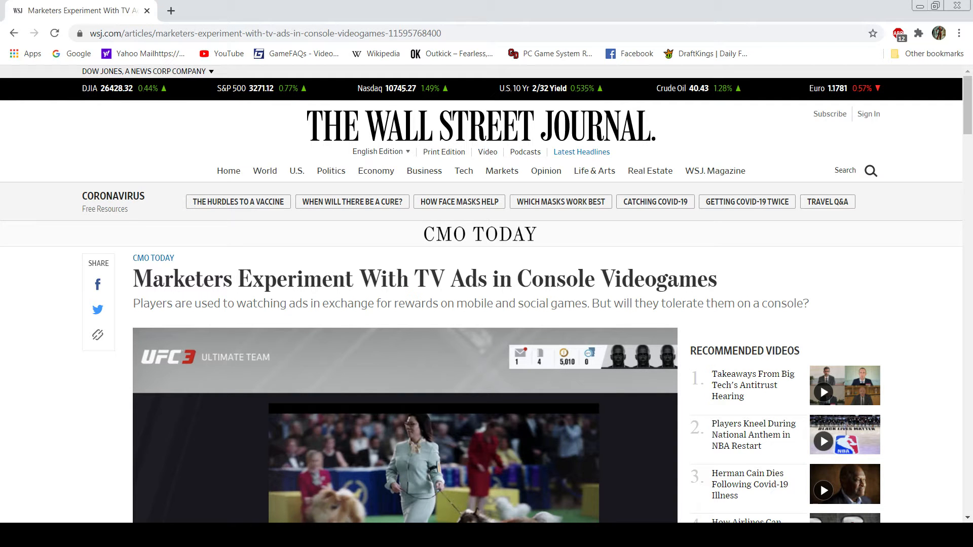
Scroll past the headline and video to the opening paragraphs and the Hartmann quote
scroll(down, 3)
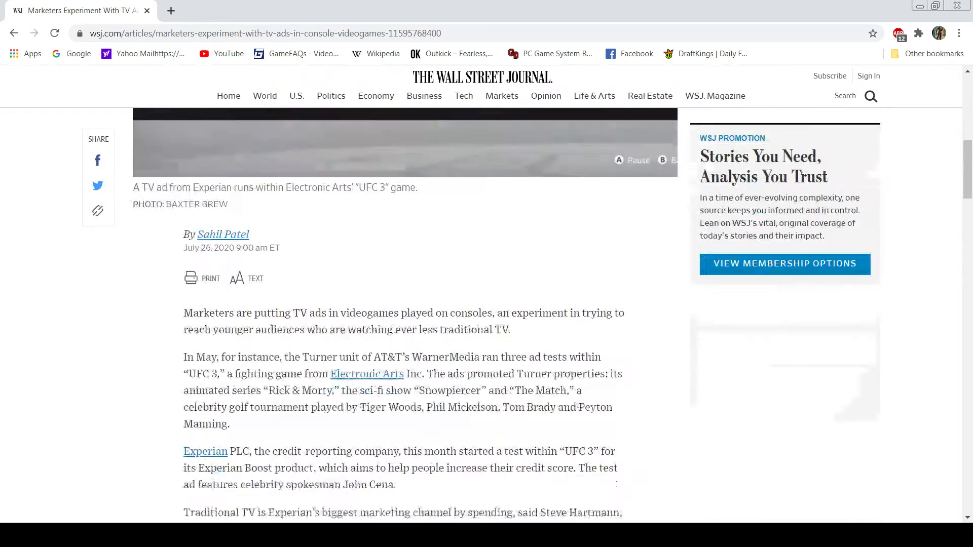
scroll(down, 3)
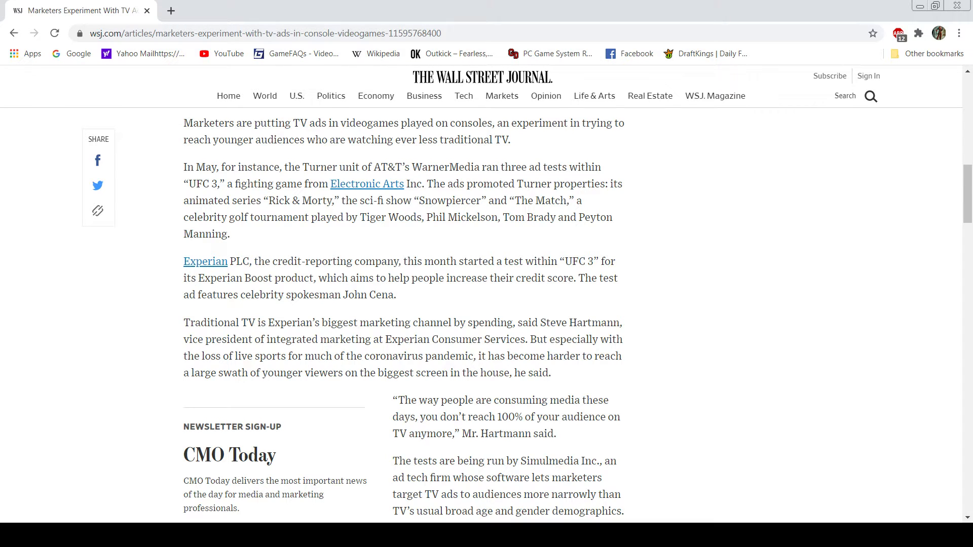
Scroll past the What's News newsletter box to the sentences on optional, rewards-based ads and Simulmedia
scroll(down, 3)
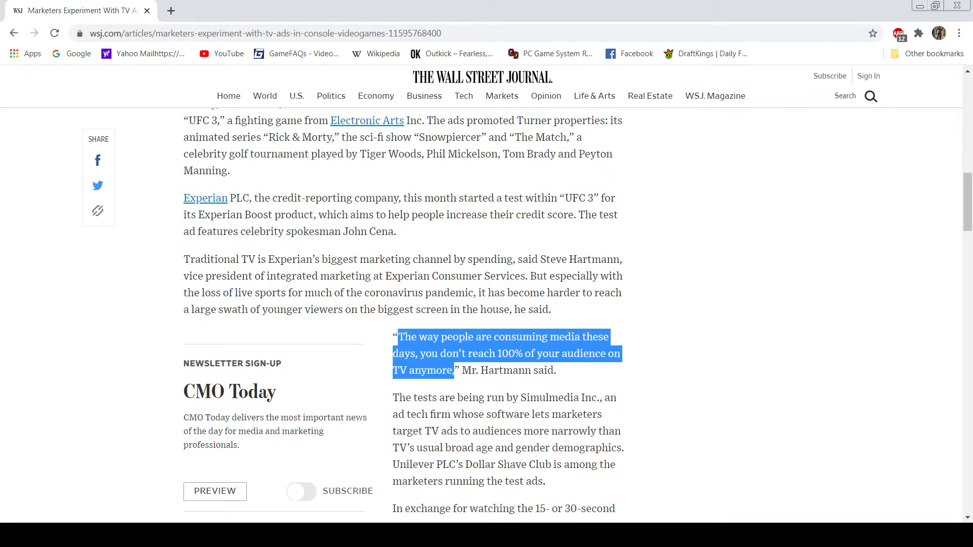
scroll(down, 3)
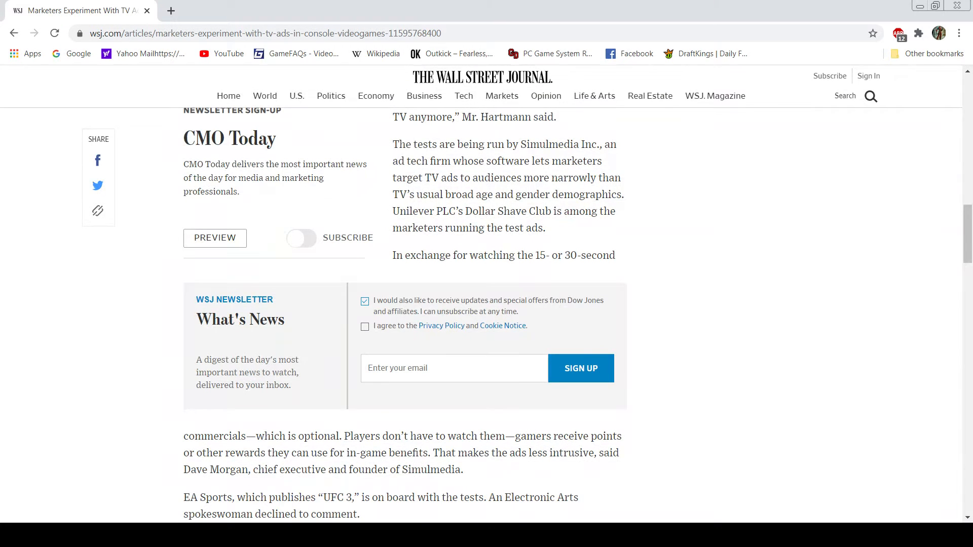
scroll(down, 3)
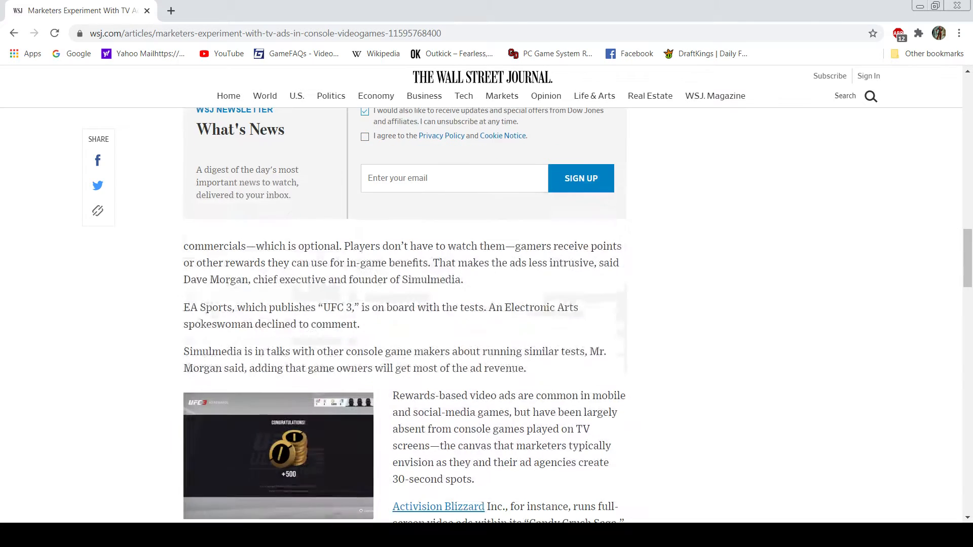
scroll(up, 3)
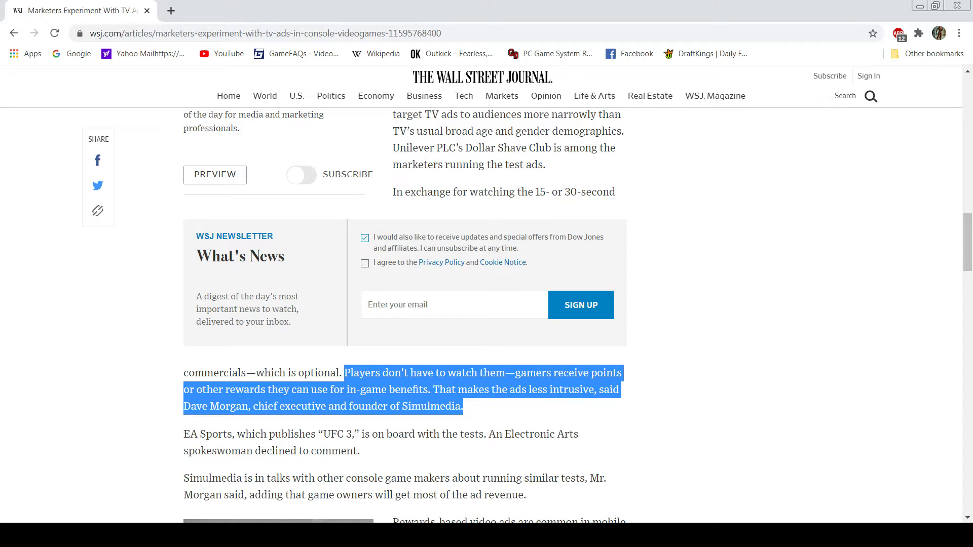
scroll(up, 3)
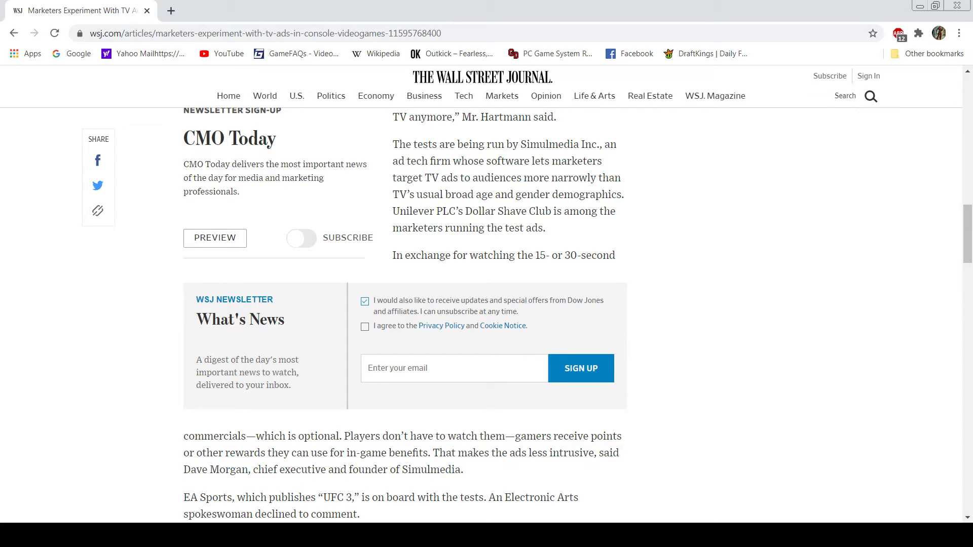
Scroll down to the UFC 3 ad-test photo and the Activision Blizzard and in-game billboard passages
scroll(down, 3)
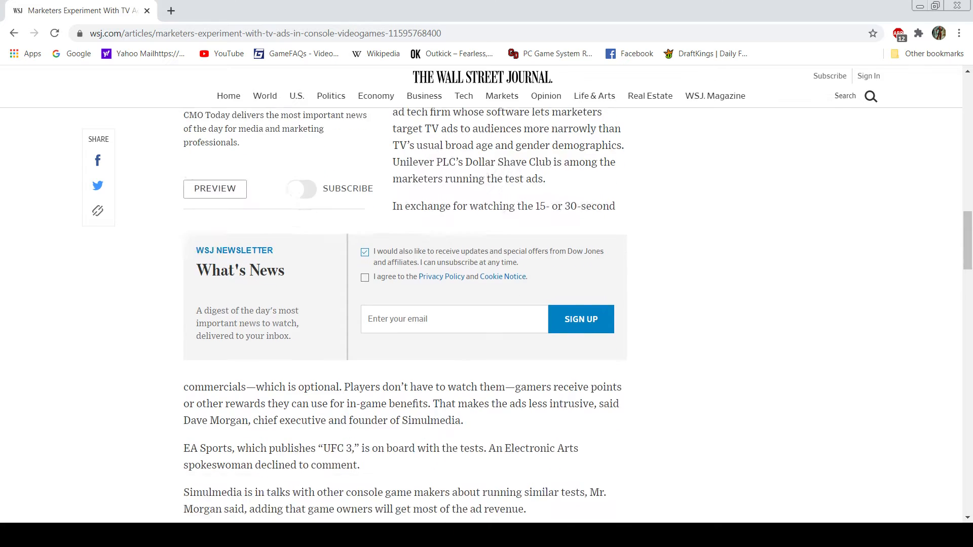
scroll(down, 3)
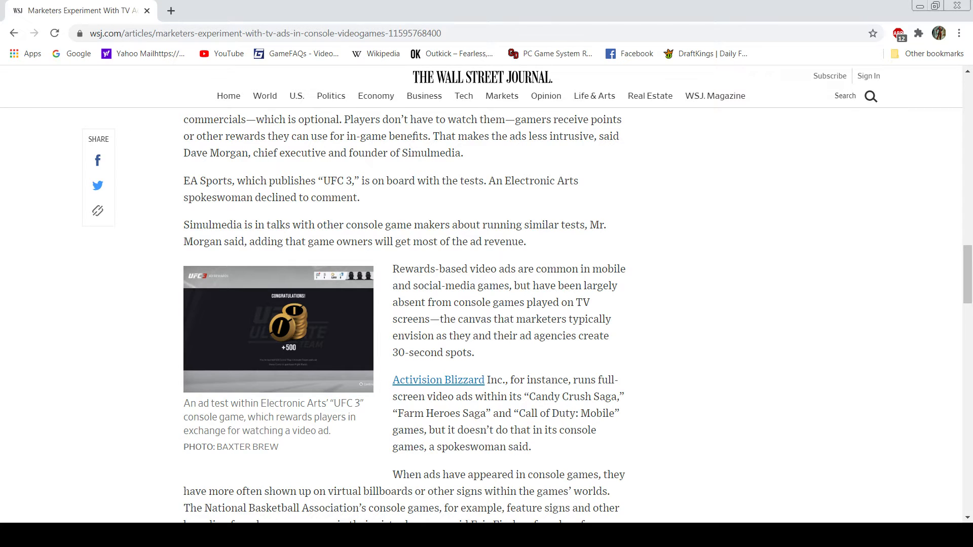
scroll(down, 3)
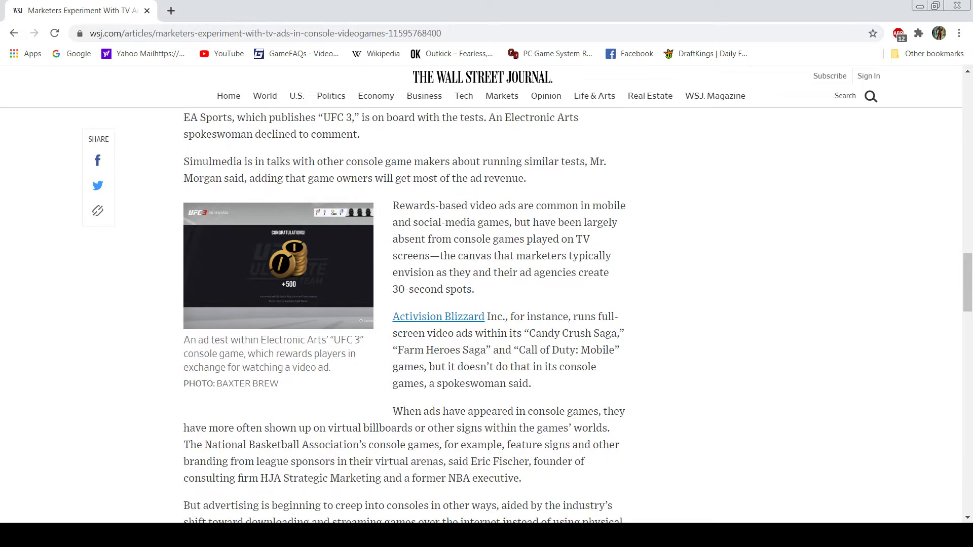
scroll(down, 3)
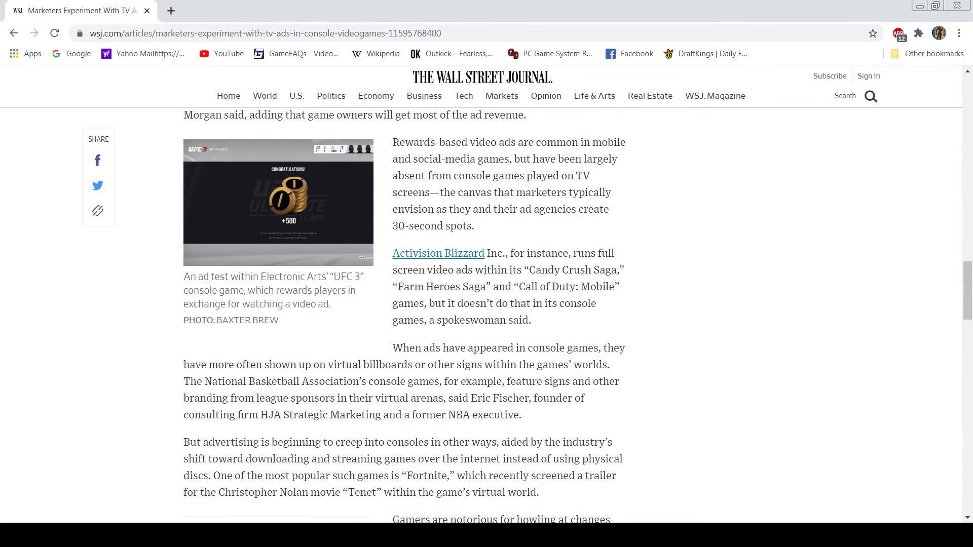
Scroll back up so the EA Sports paragraph sits above the UFC 3 photo
scroll(up, 3)
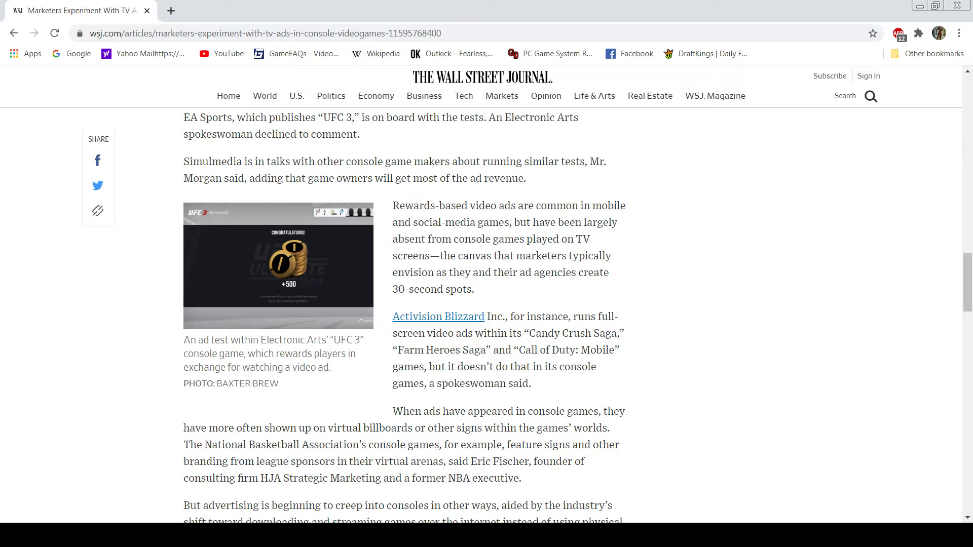
Scroll down to the Fortnite trailer passage and the gamers-howling paragraph near the MORE box
scroll(down, 3)
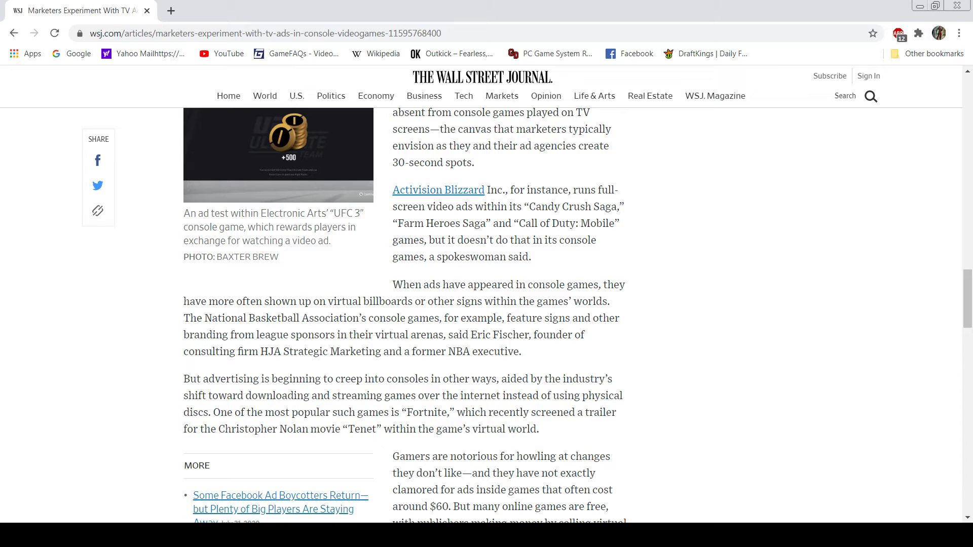
Scroll down to the full related-articles list and John Frelinghuysen's hardcore gamers quote
scroll(down, 3)
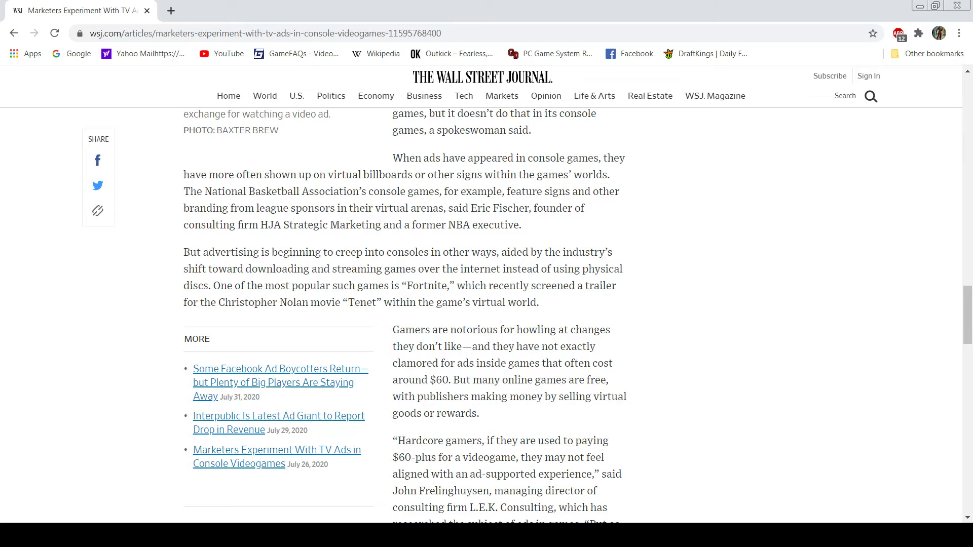
Scroll to the executives' views and the Turner quote on targeted ad content
scroll(down, 3)
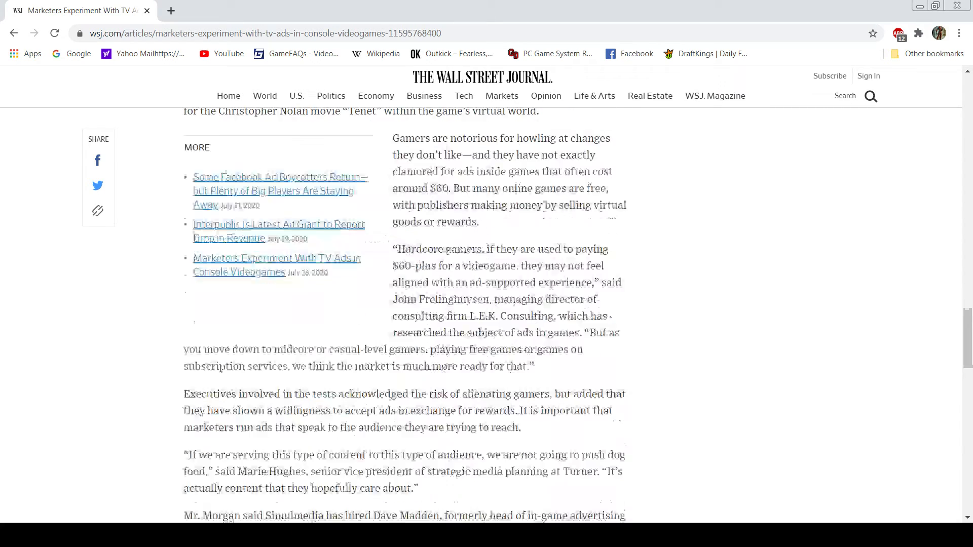
scroll(up, 3)
text(uniso)
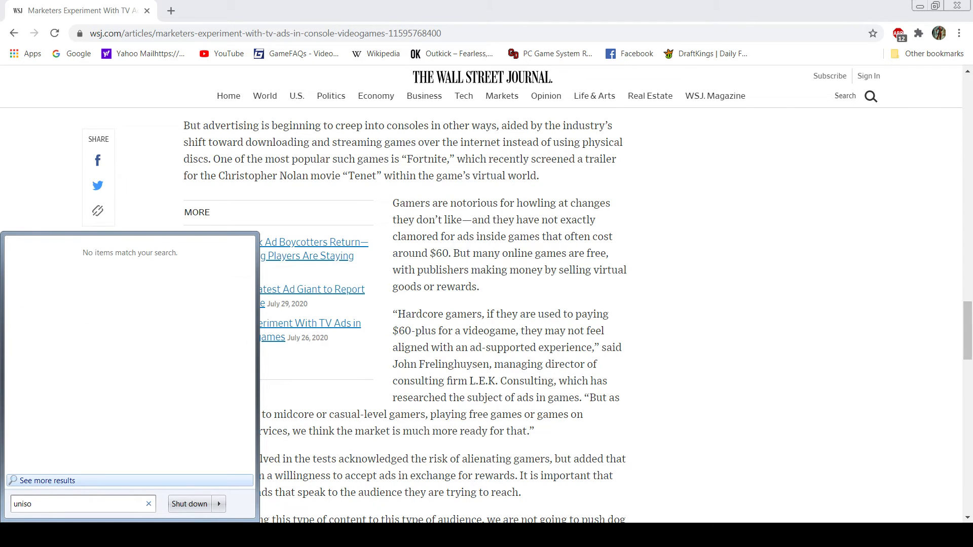
key(Backspace)
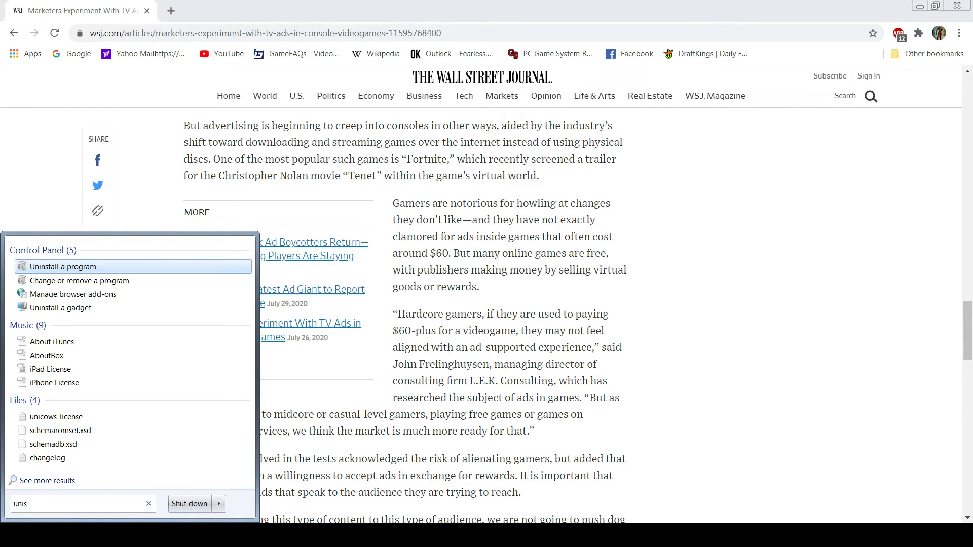
text(ibisoft)
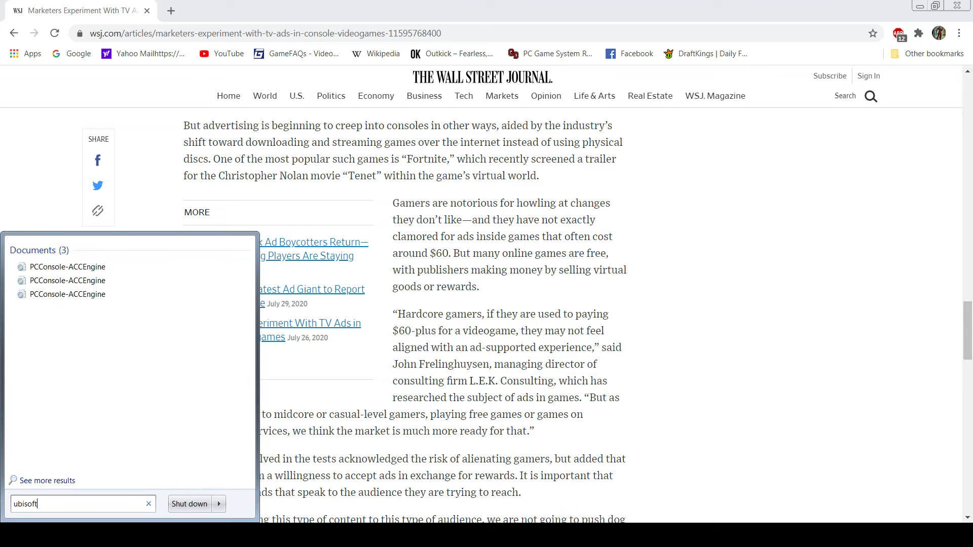
key(BackSpace)
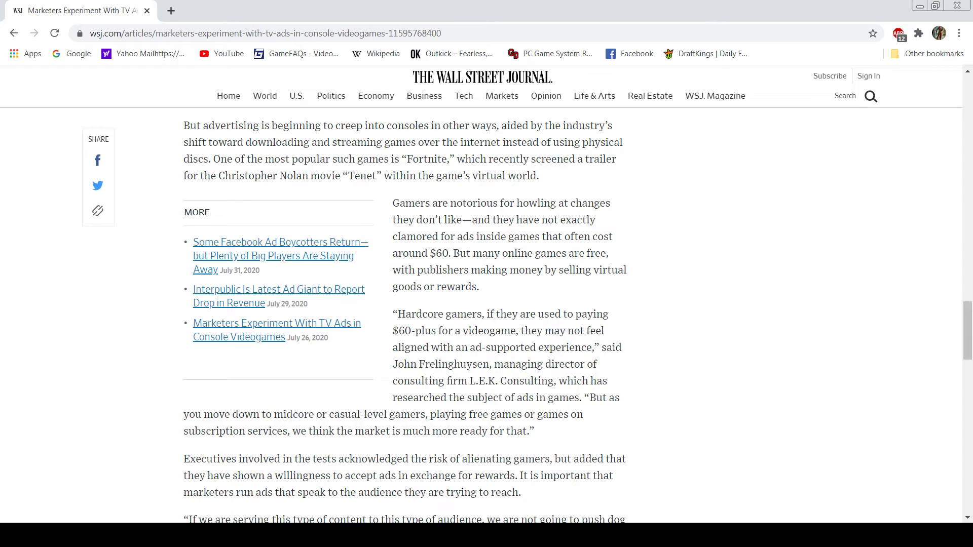
Scroll down to the paragraphs on Simulmedia hiring Dave Madden for its console gaming push
scroll(down, 3)
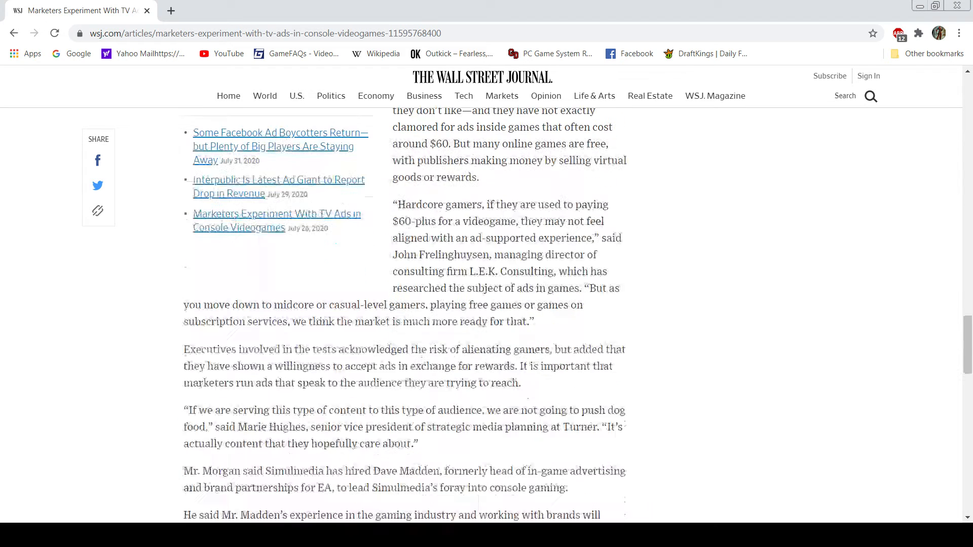
scroll(down, 3)
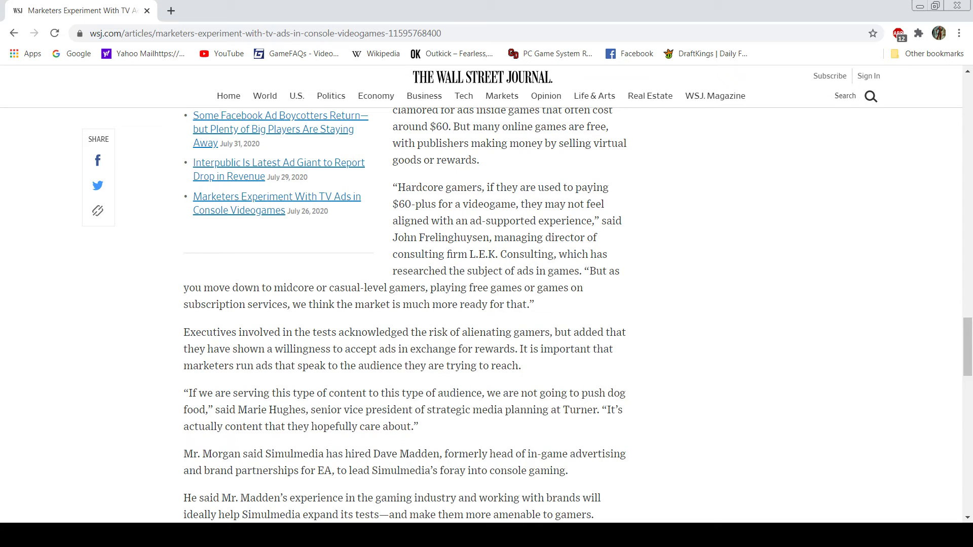
Scroll to the final paragraphs and author line, then back up to Morgan's closing battle-shield quote
scroll(down, 3)
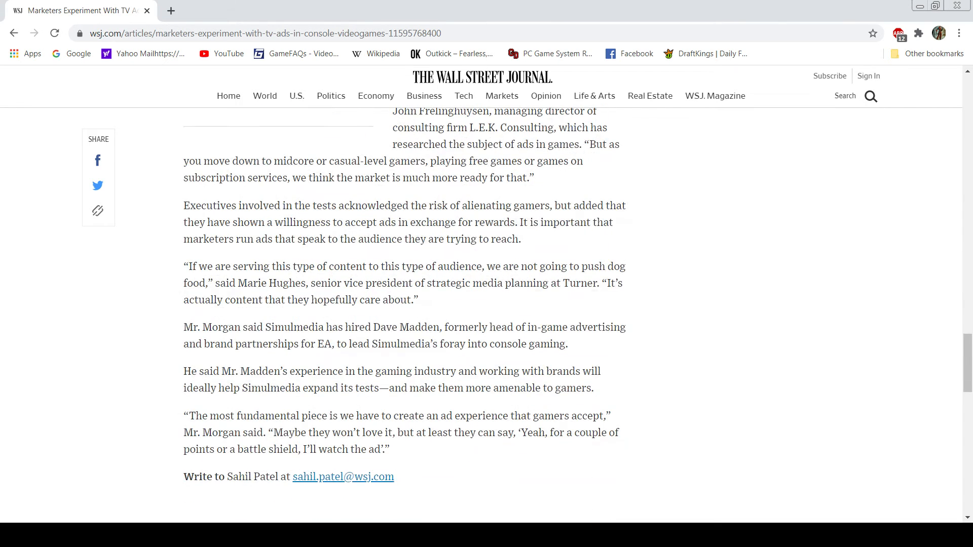
scroll(down, 3)
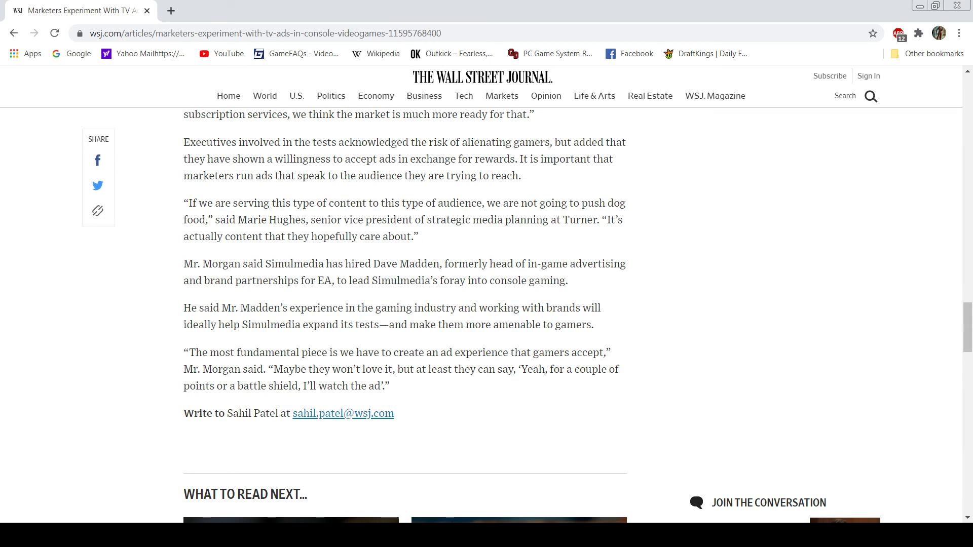
scroll(up, 3)
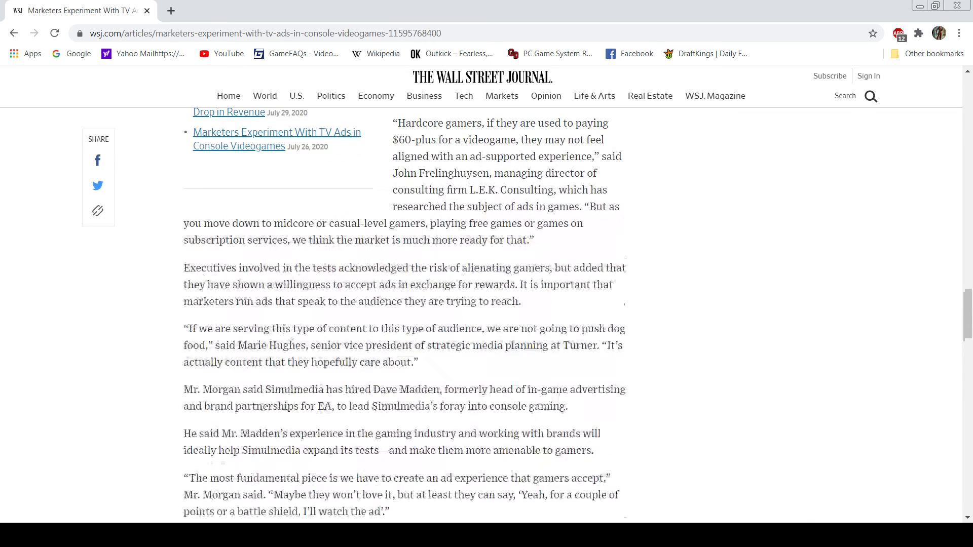